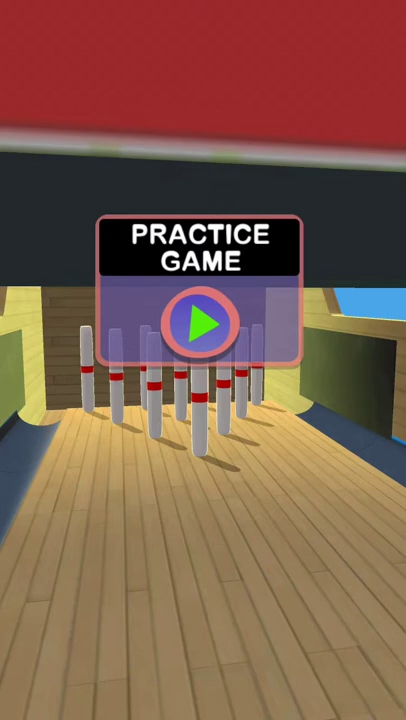
Start a practice game so the ball is ready on the lane at Frame 1, Ball 1
left_click(198, 320)
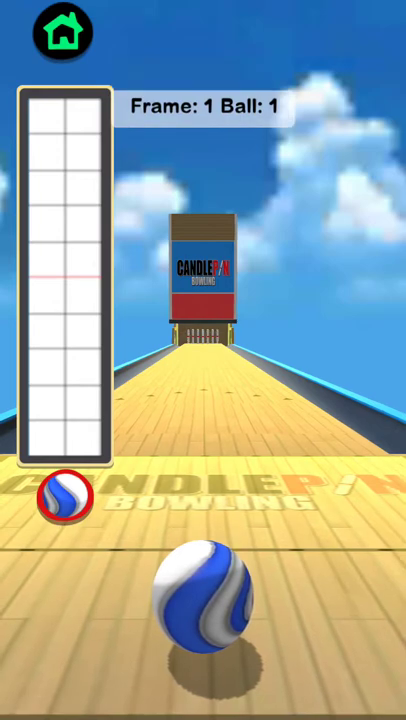